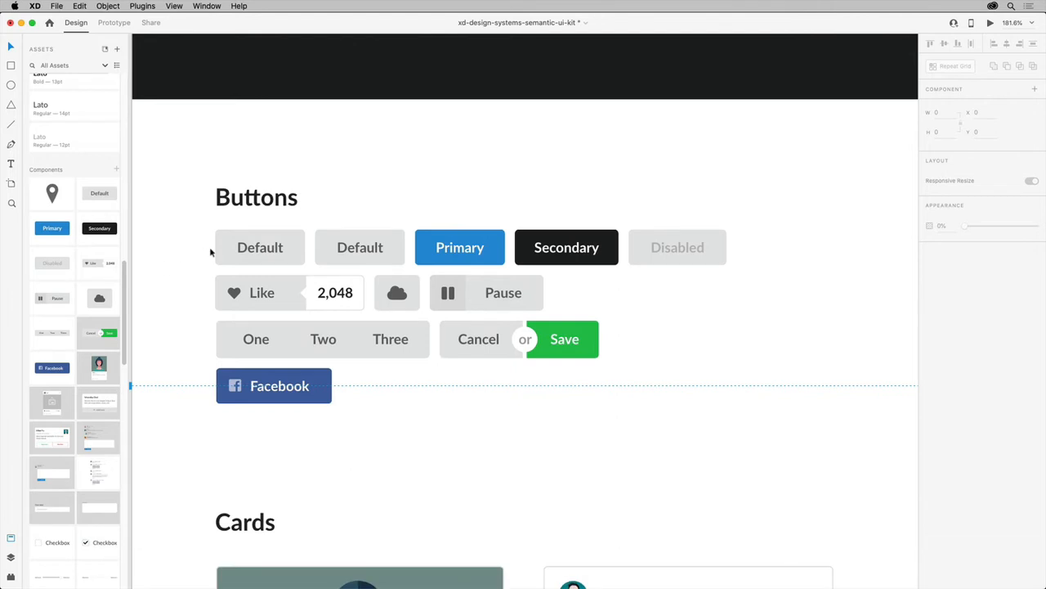
pyautogui.moveTo(170, 240)
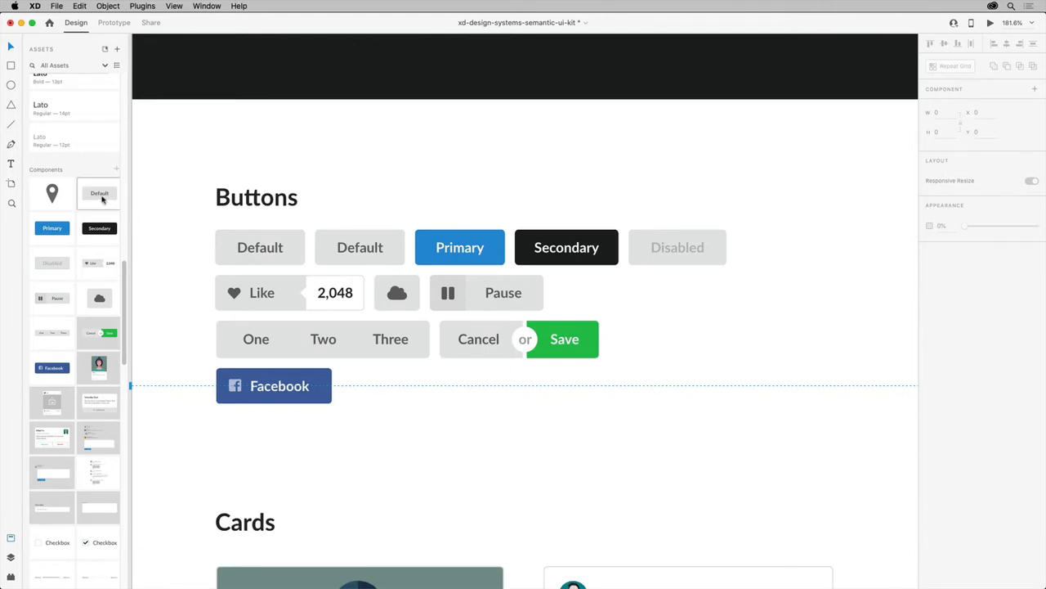
pyautogui.moveTo(99, 193)
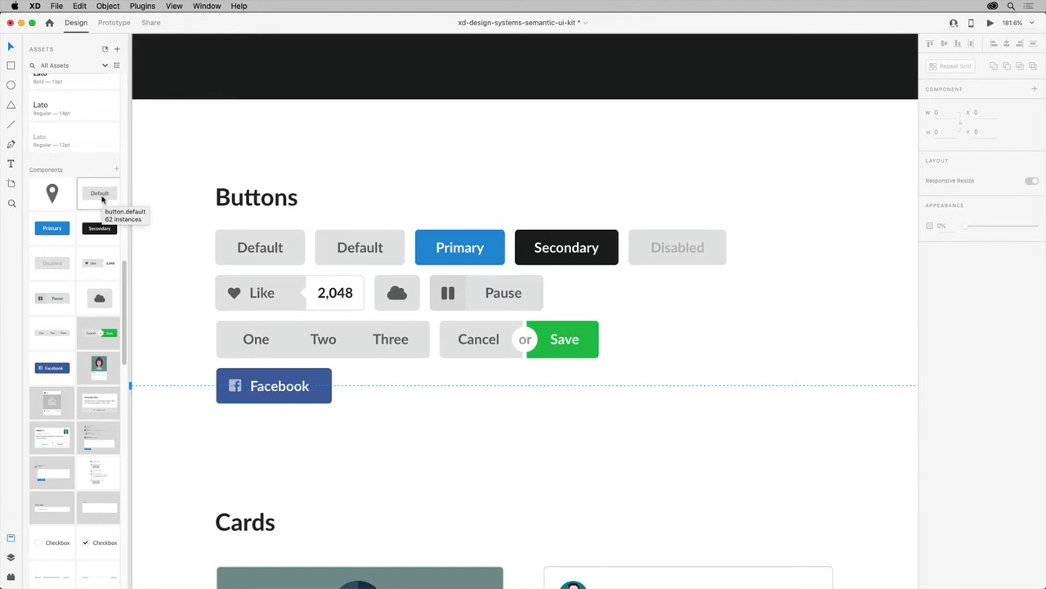
# - Highlight the Default button component on canvas and select its master and inner shape
pyautogui.rightClick(99, 193)
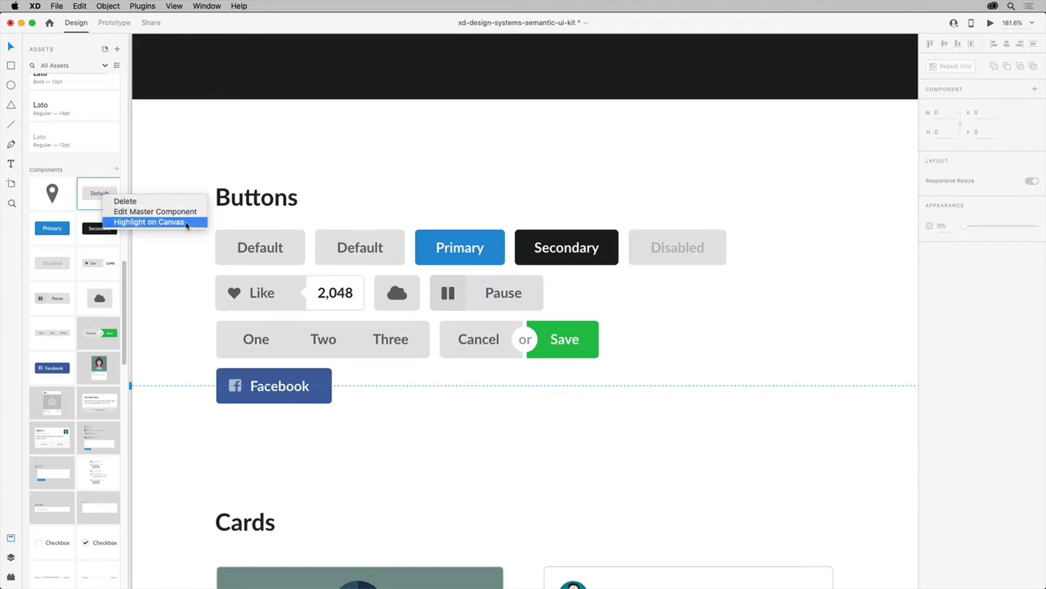
pyautogui.click(150, 222)
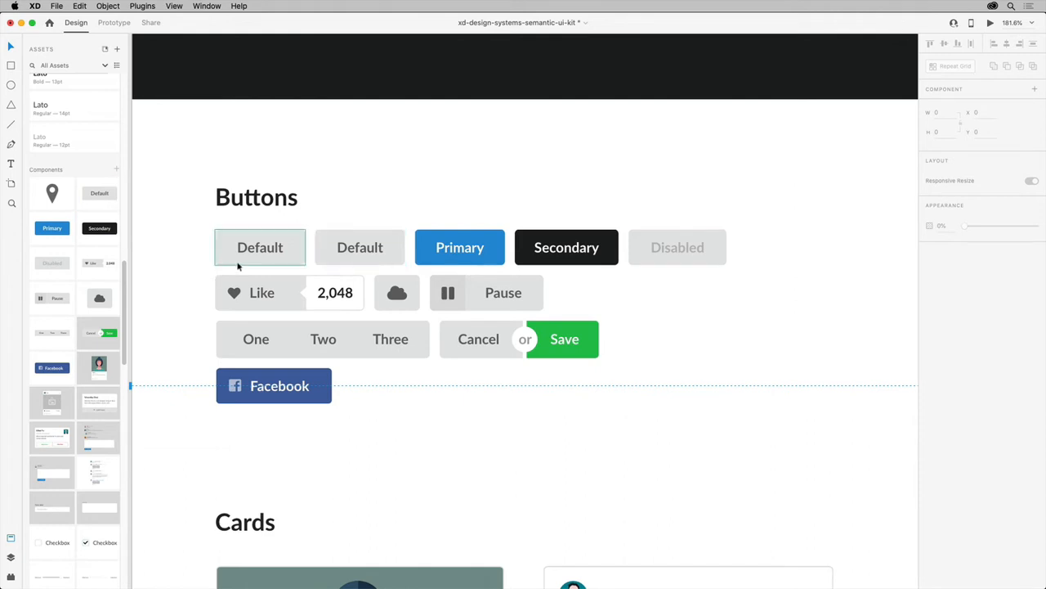
pyautogui.click(260, 247)
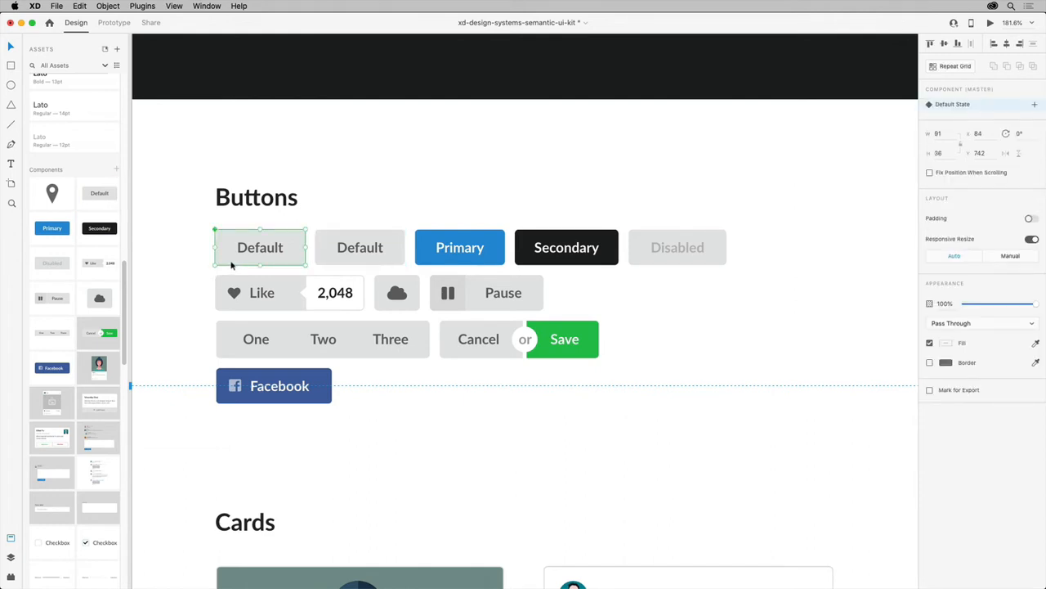
pyautogui.click(260, 247)
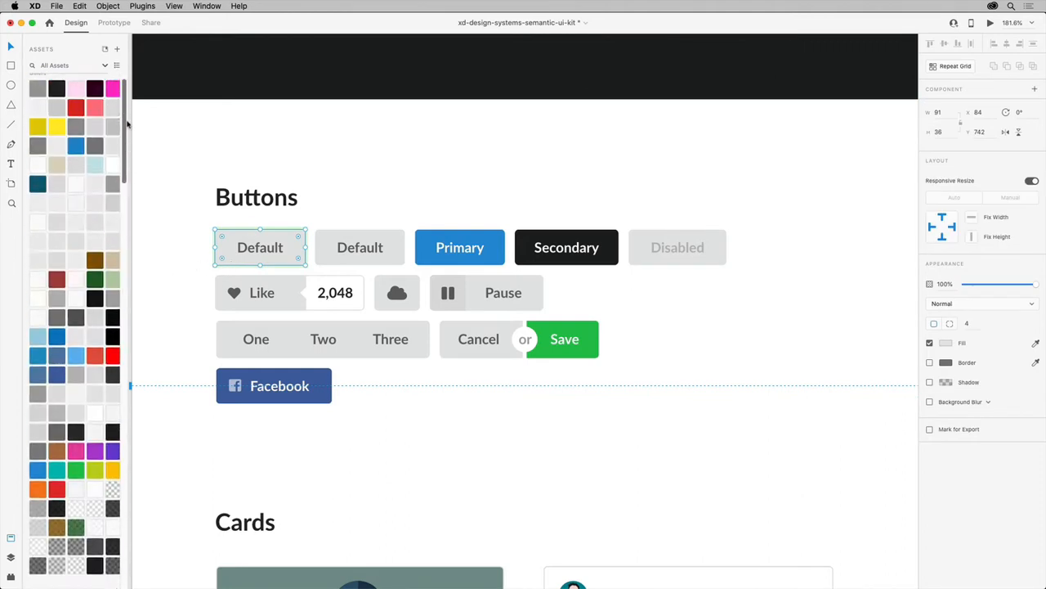
# - Inspect the second Default button instance, then switch to the DesignSystem document
pyautogui.scroll(3)
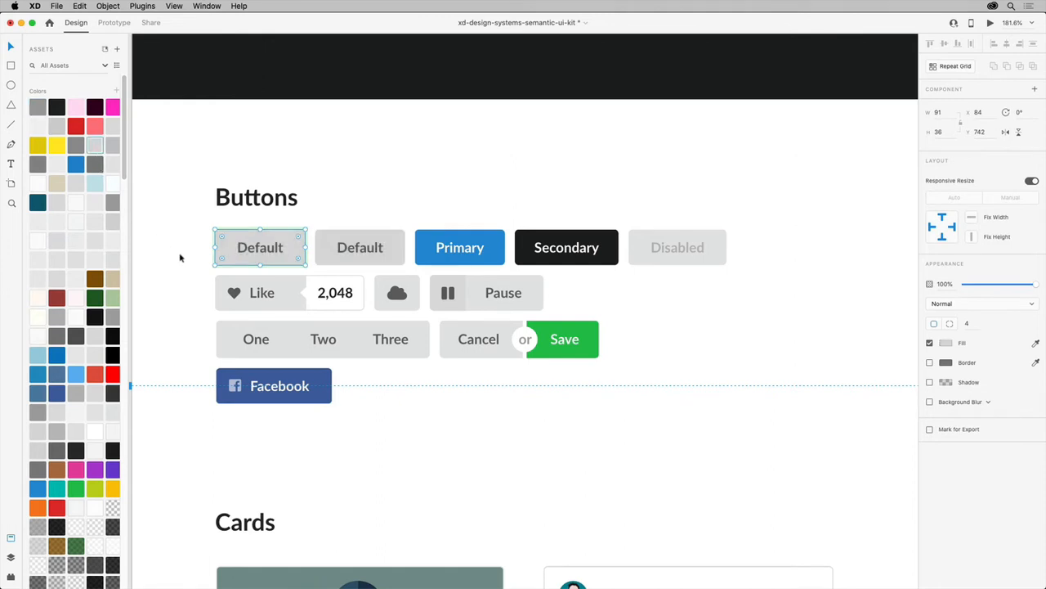
pyautogui.click(359, 247)
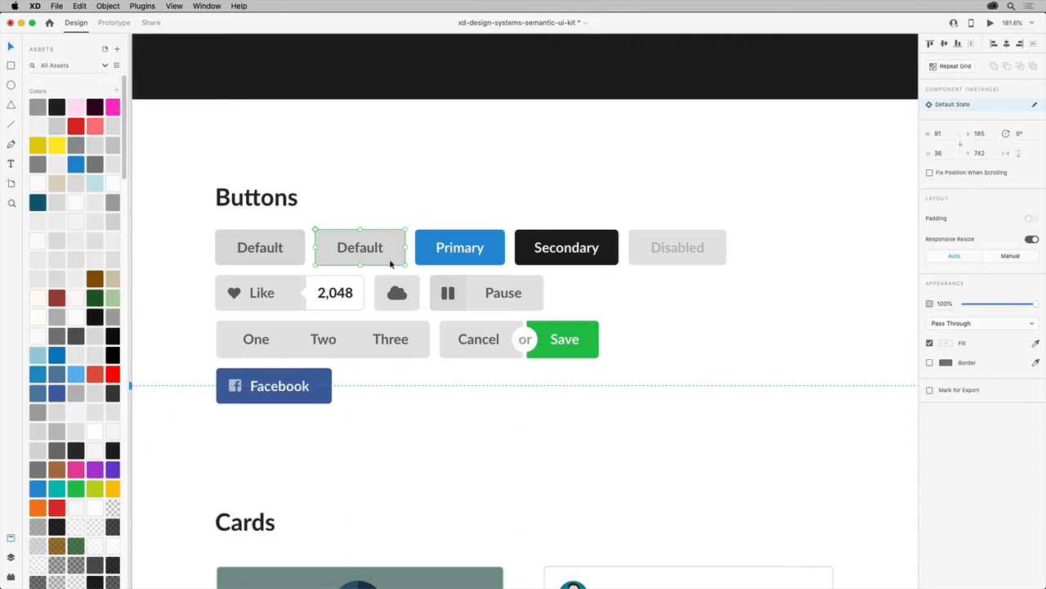
pyautogui.moveTo(366, 255)
pyautogui.write('Ho')
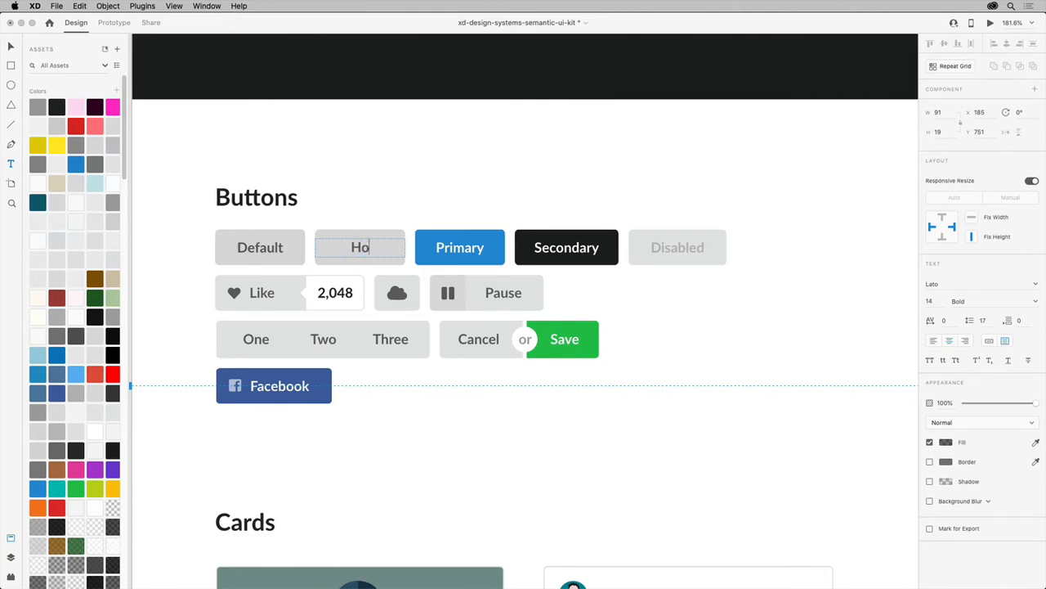
pyautogui.write('me')
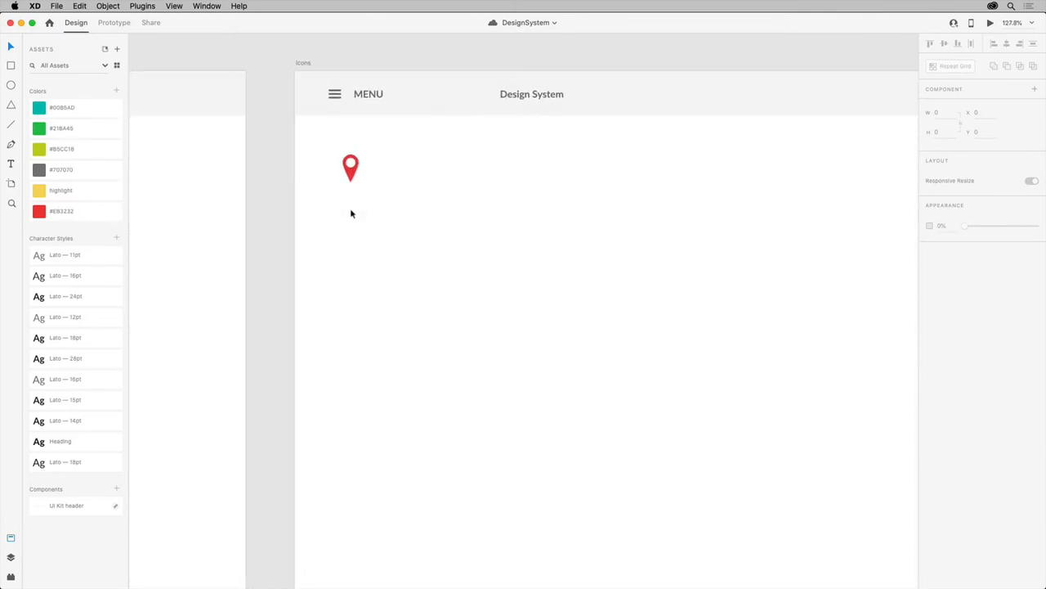
# - Draw a small rectangle below the map pin and fill it with the highlight yellow
pyautogui.click(61, 107)
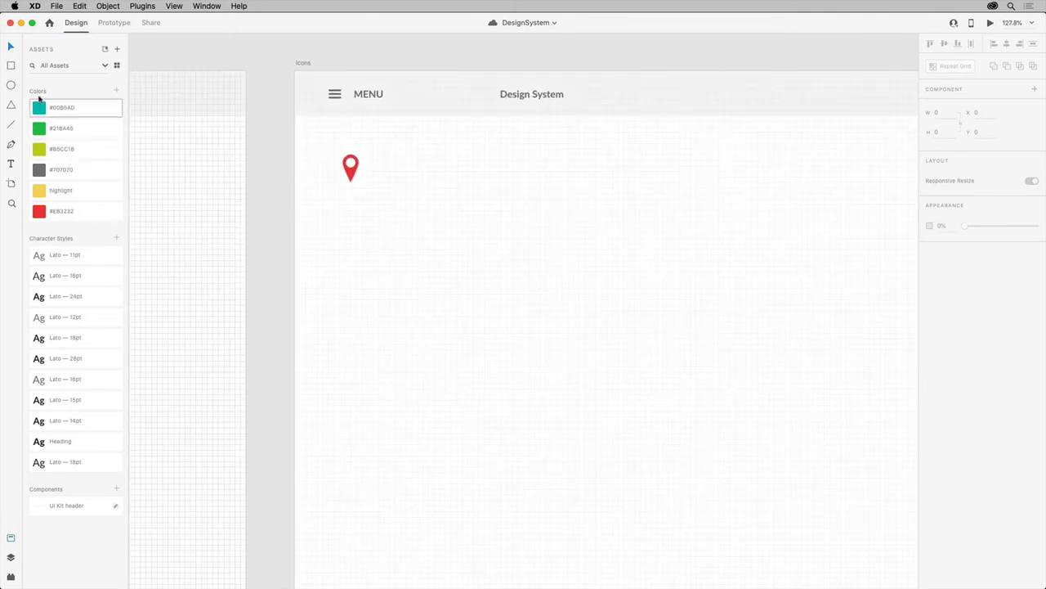
pyautogui.moveTo(356, 218); pyautogui.dragTo(370, 235)
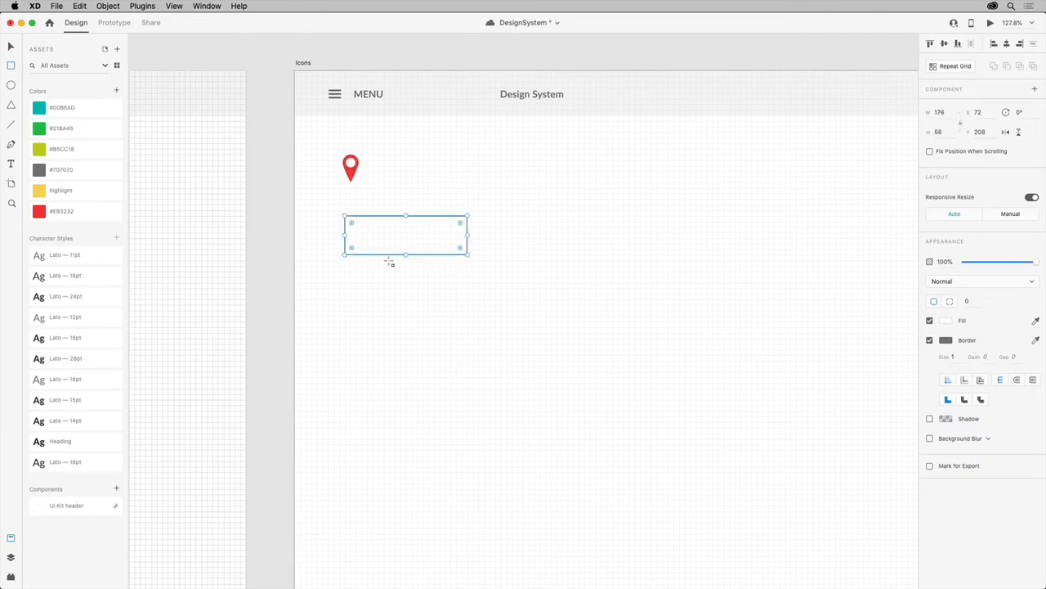
pyautogui.click(61, 191)
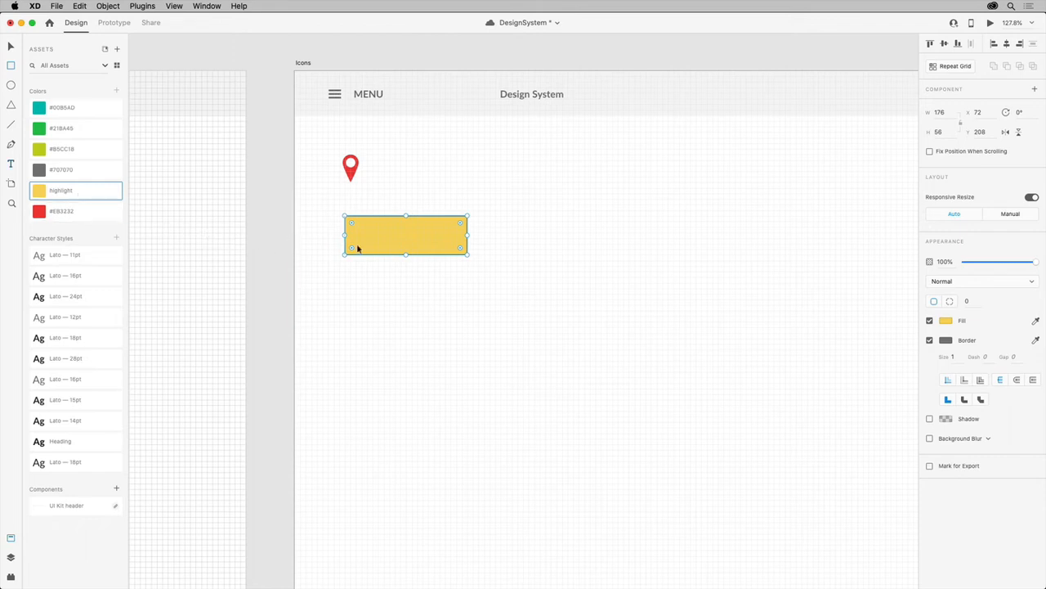
# - Add the text 'button' inside the yellow rectangle
pyautogui.doubleClick(406, 235)
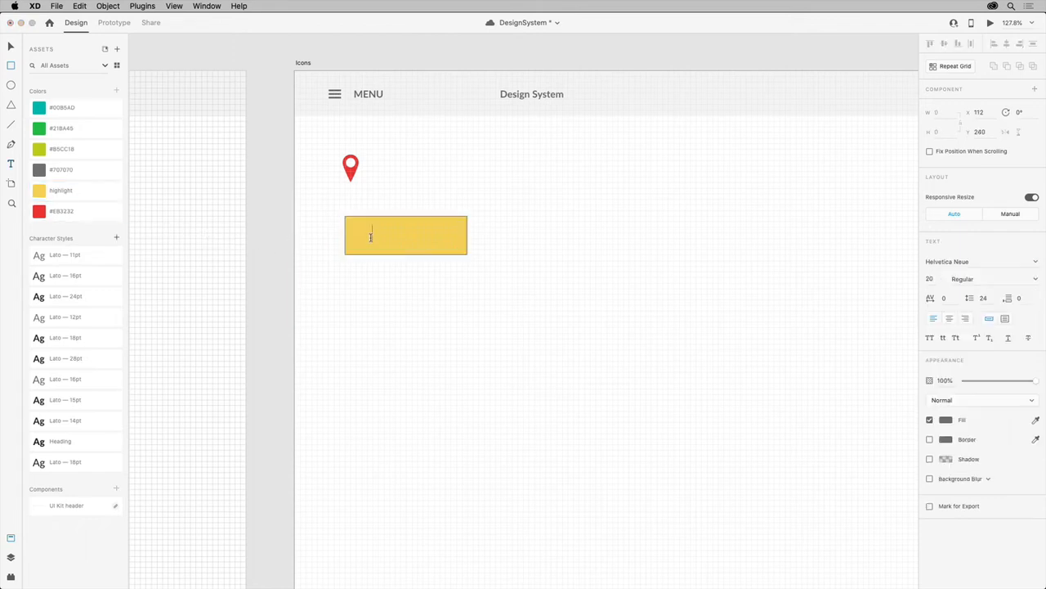
pyautogui.write('button')
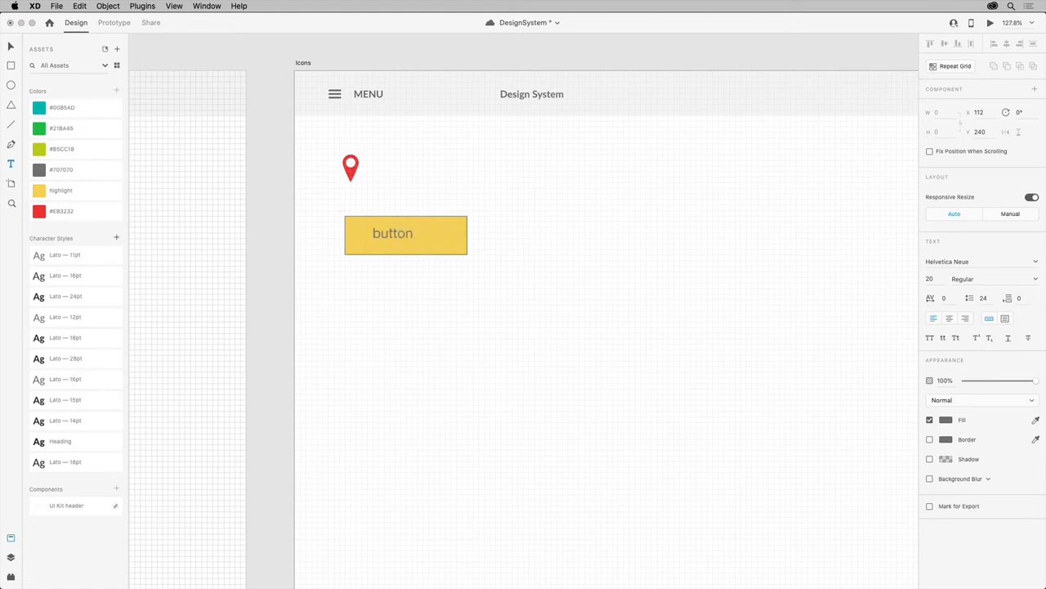
pyautogui.doubleClick(393, 233)
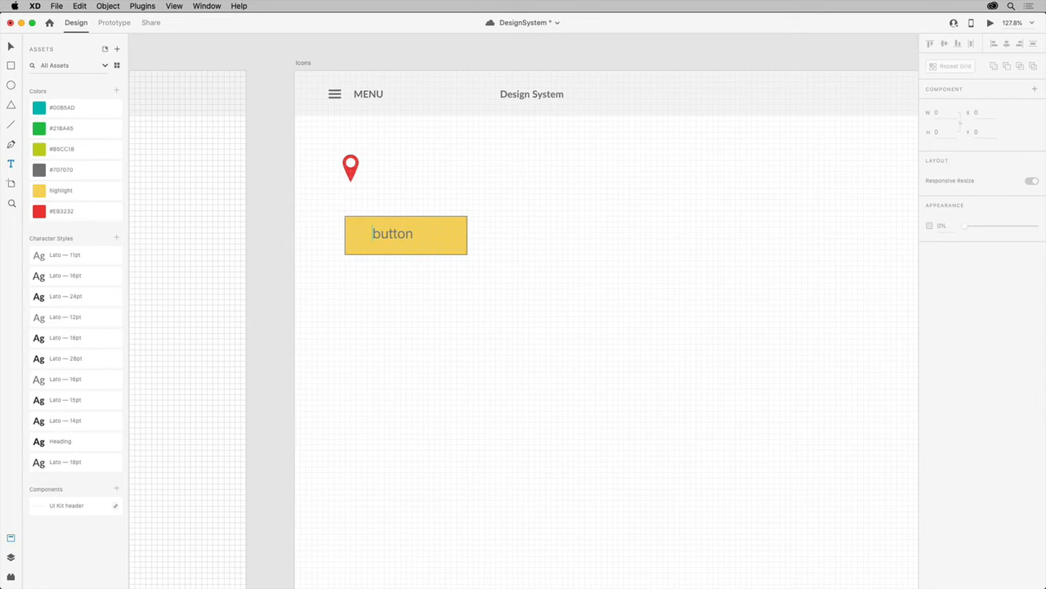
pyautogui.click(396, 235)
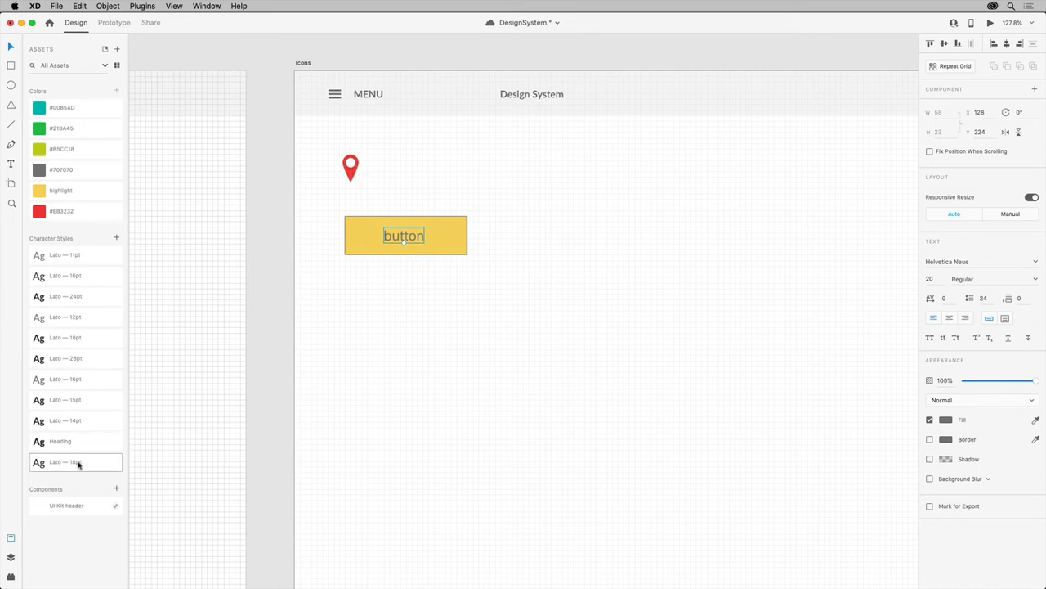
# - Apply a Lato character style to the 'button' label
pyautogui.click(77, 462)
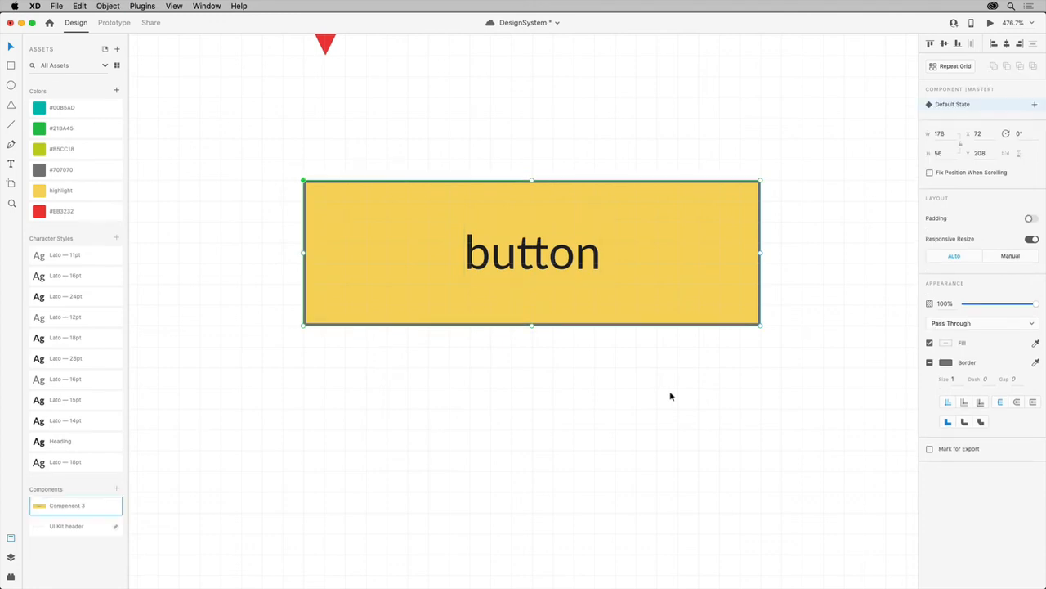
pyautogui.moveTo(552, 447)
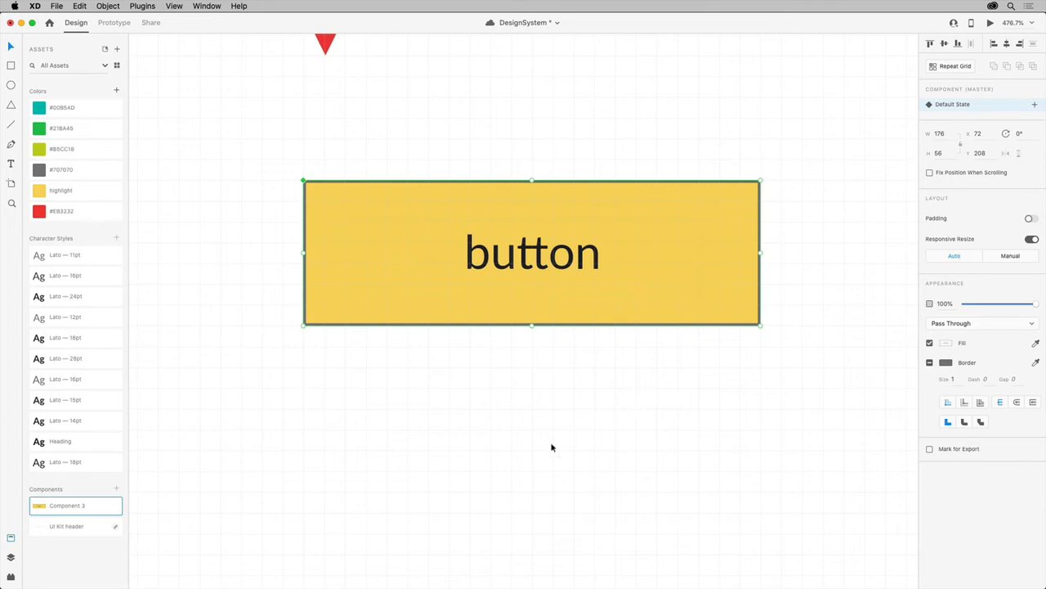
pyautogui.moveTo(115, 518)
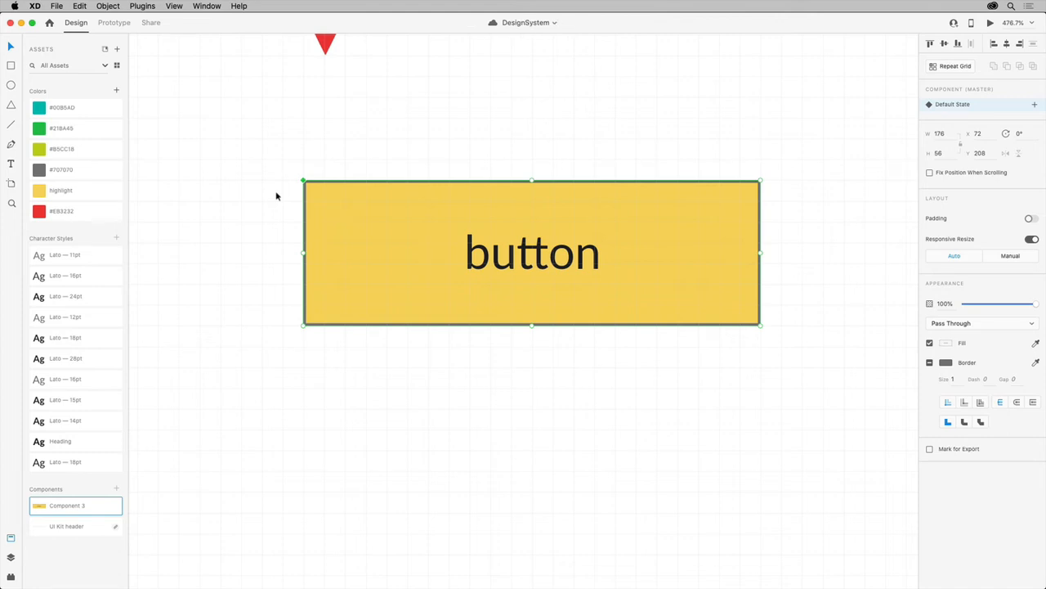
pyautogui.moveTo(89, 556)
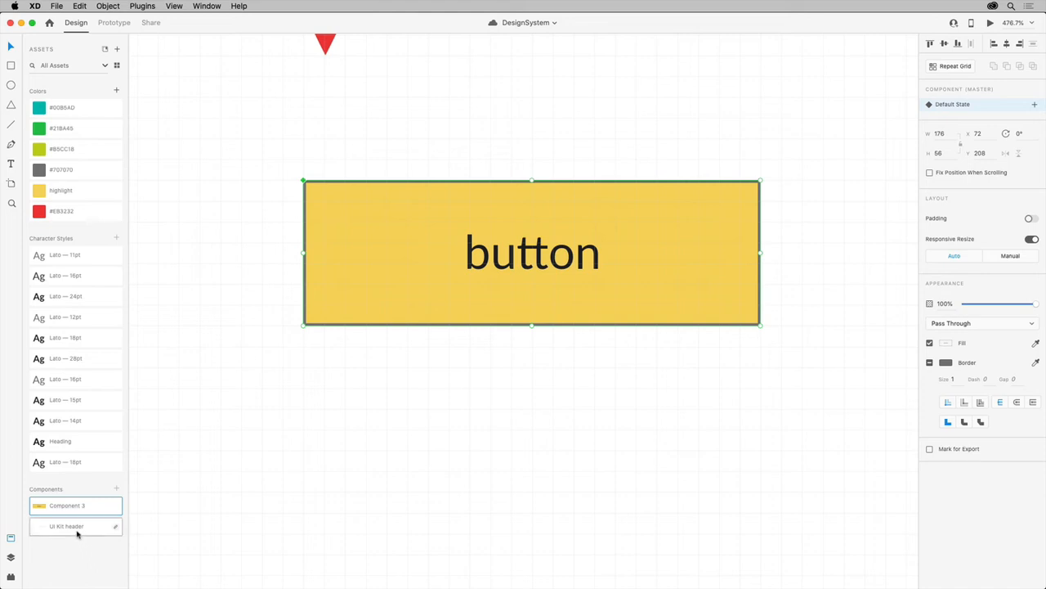
pyautogui.moveTo(74, 525)
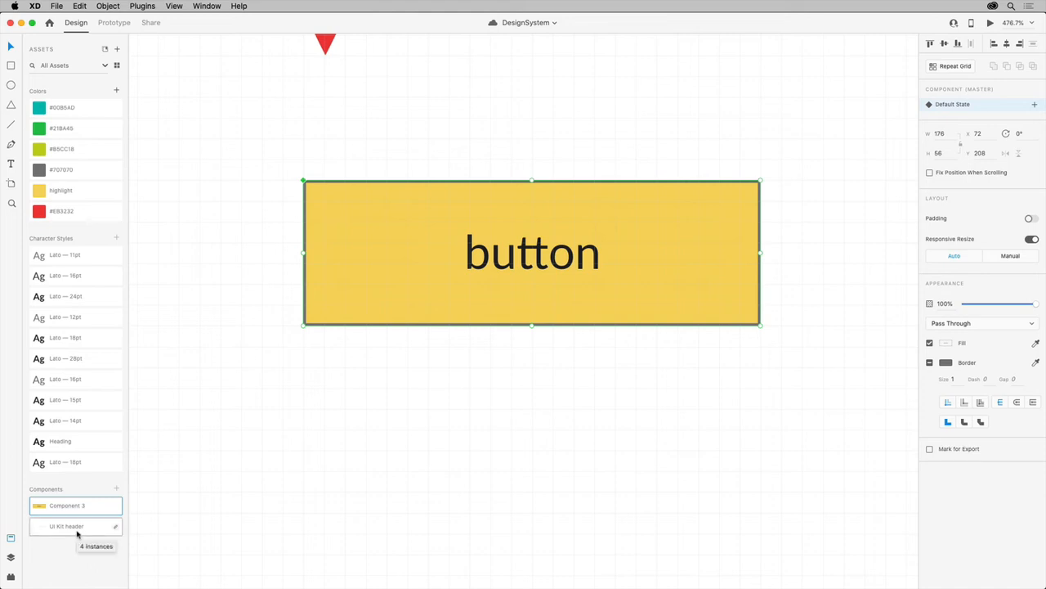
pyautogui.moveTo(114, 526)
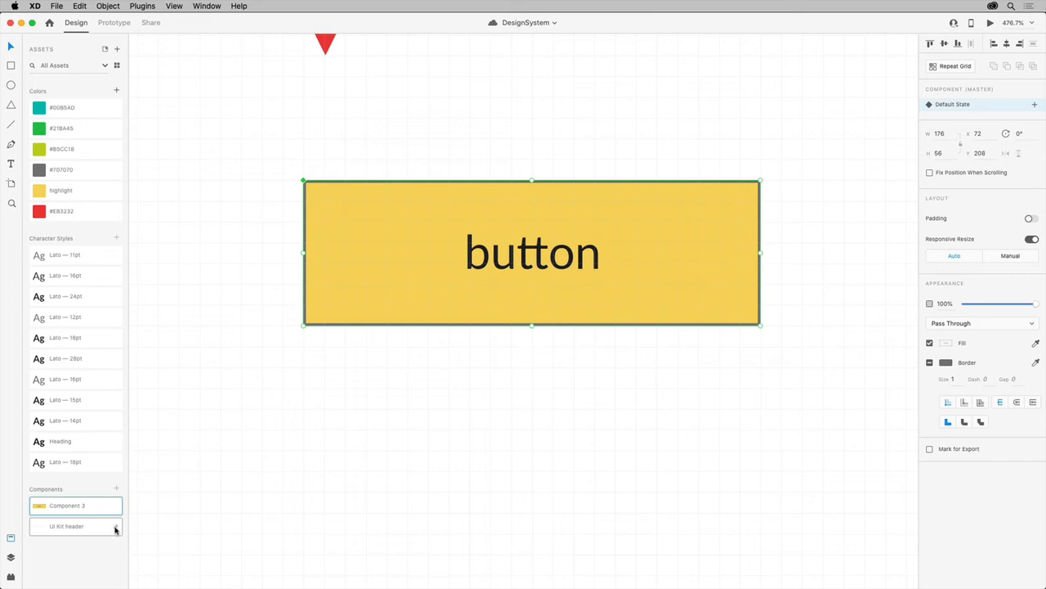
pyautogui.moveTo(115, 530)
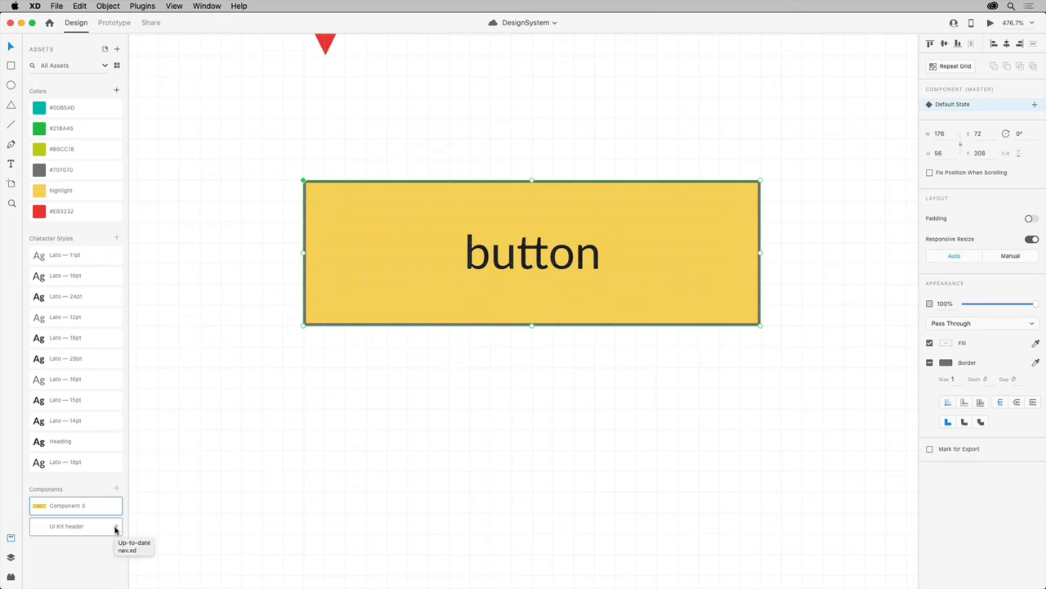
pyautogui.moveTo(94, 548)
pyautogui.write('button')
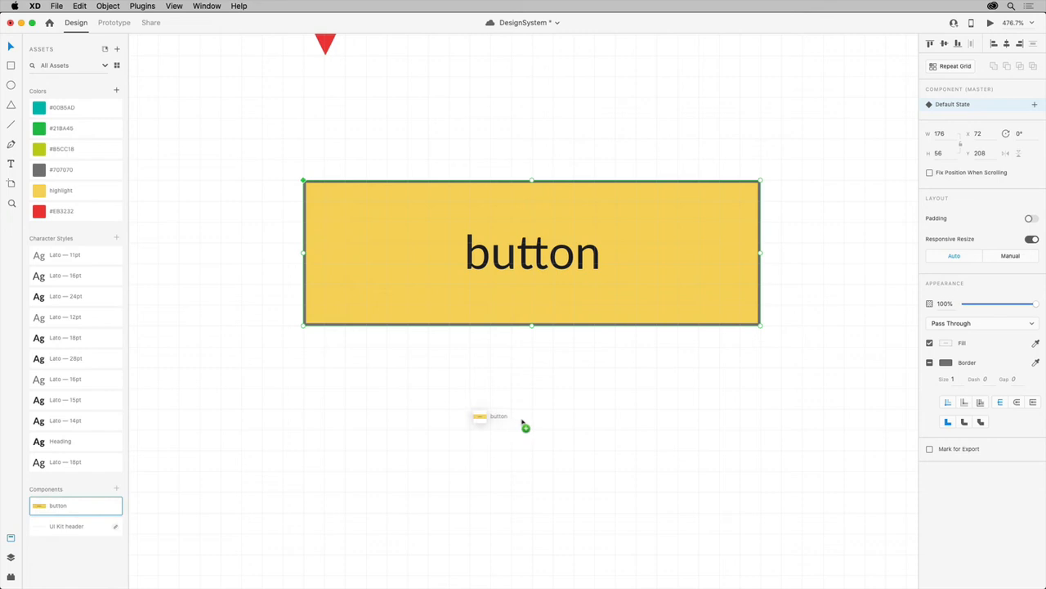
# - Drag a 'button' component instance onto the canvas below the master
pyautogui.moveTo(499, 417); pyautogui.dragTo(531, 439)
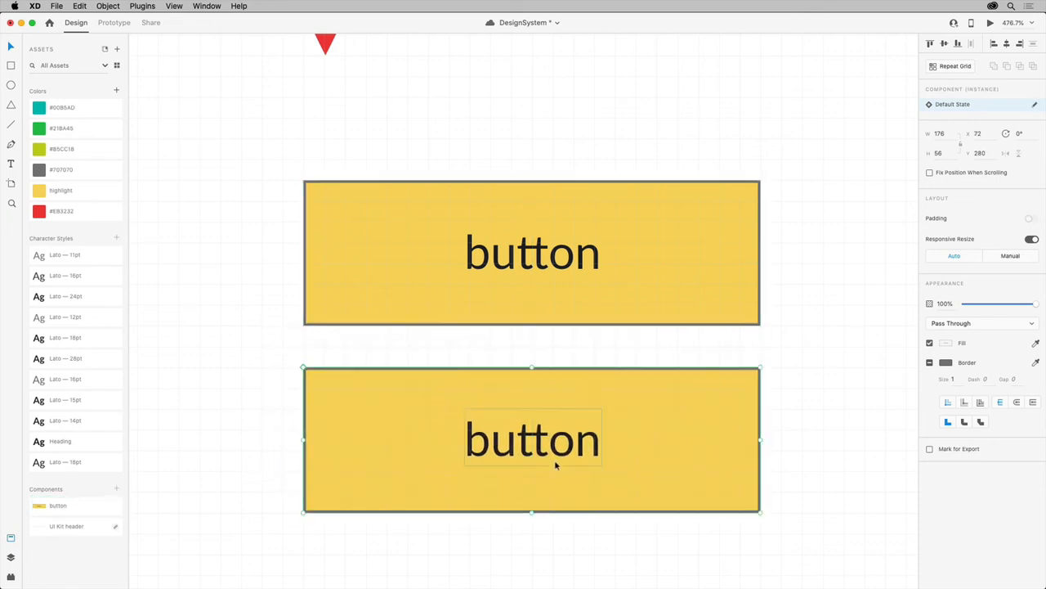
pyautogui.moveTo(516, 474)
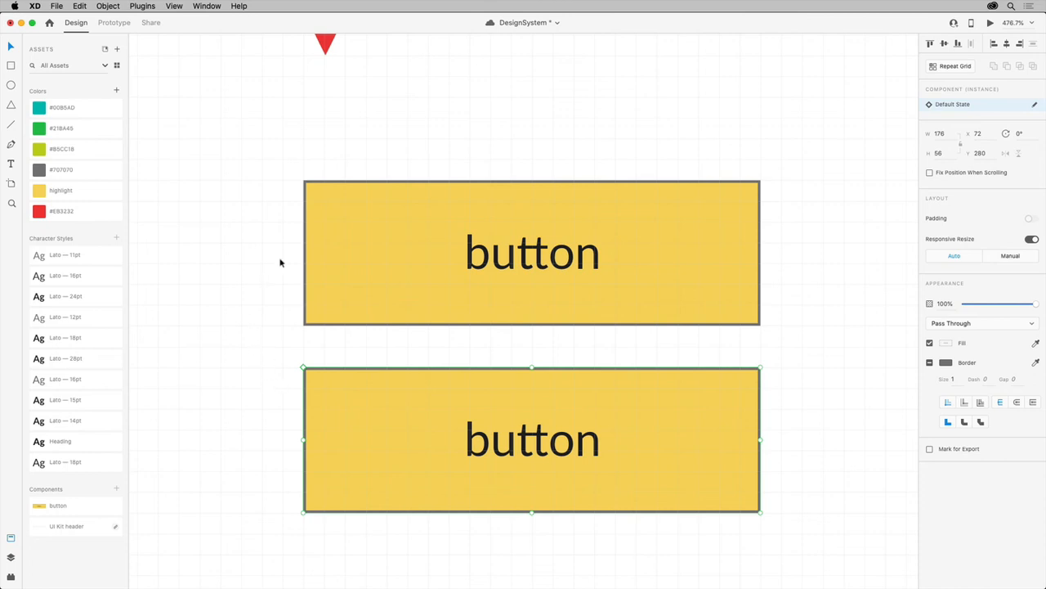
pyautogui.moveTo(287, 407)
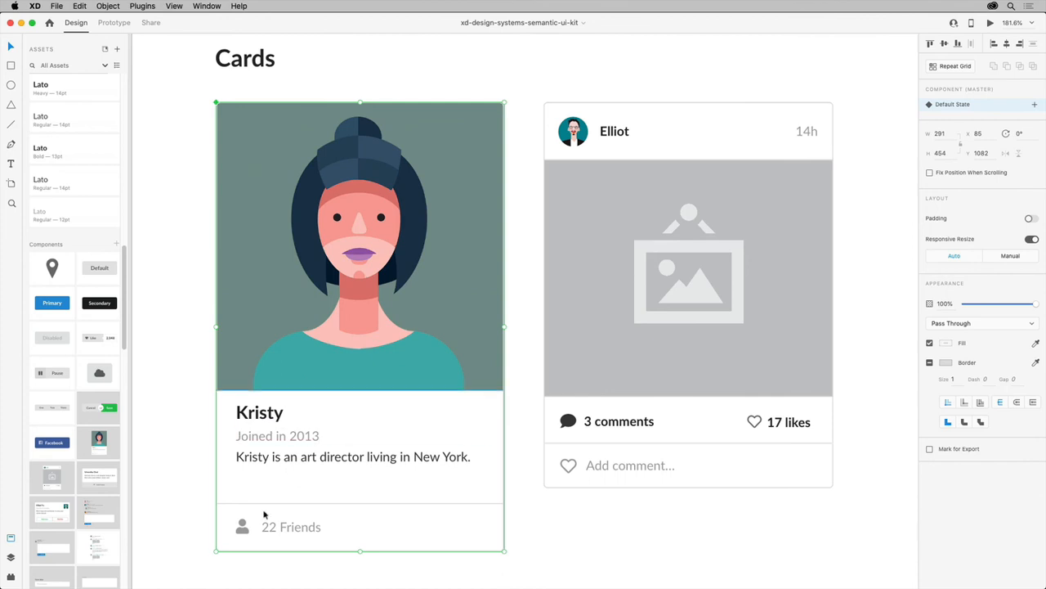
# - Swap Kristy's card for the Elliot post card component and deselect it
pyautogui.click(242, 526)
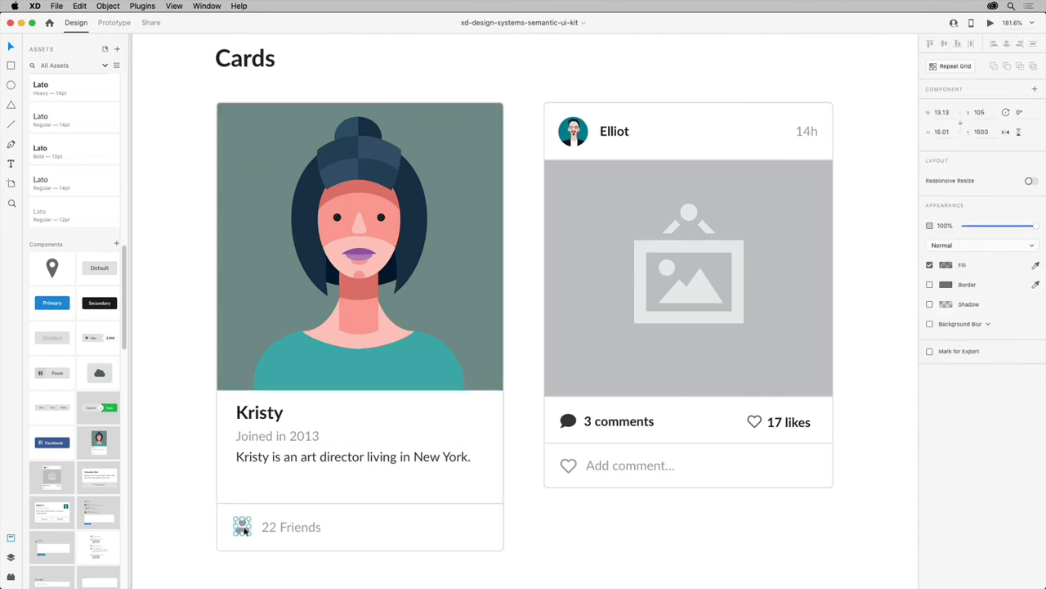
pyautogui.click(175, 485)
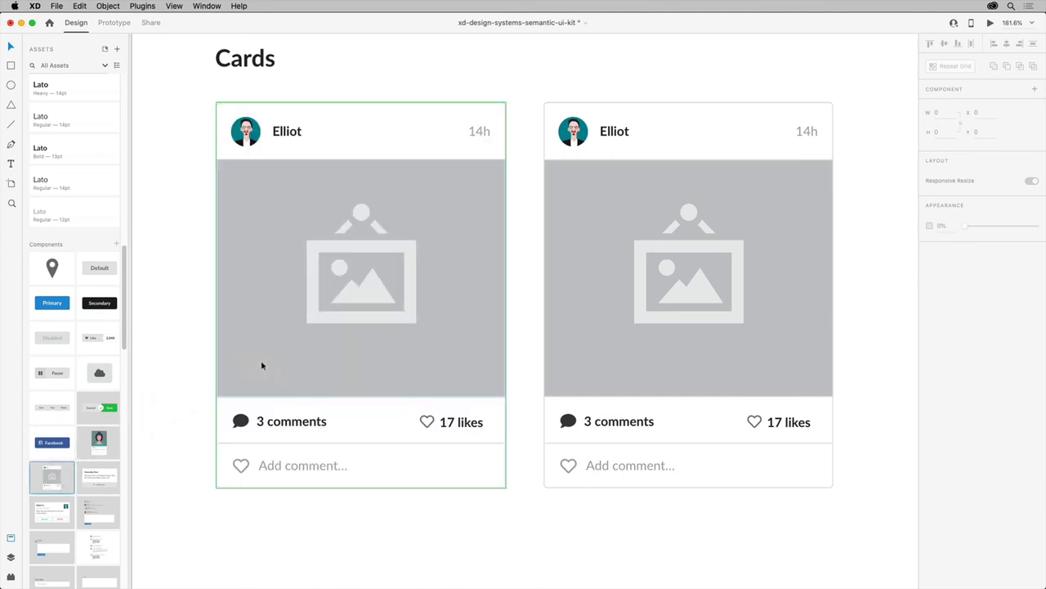
pyautogui.click(176, 420)
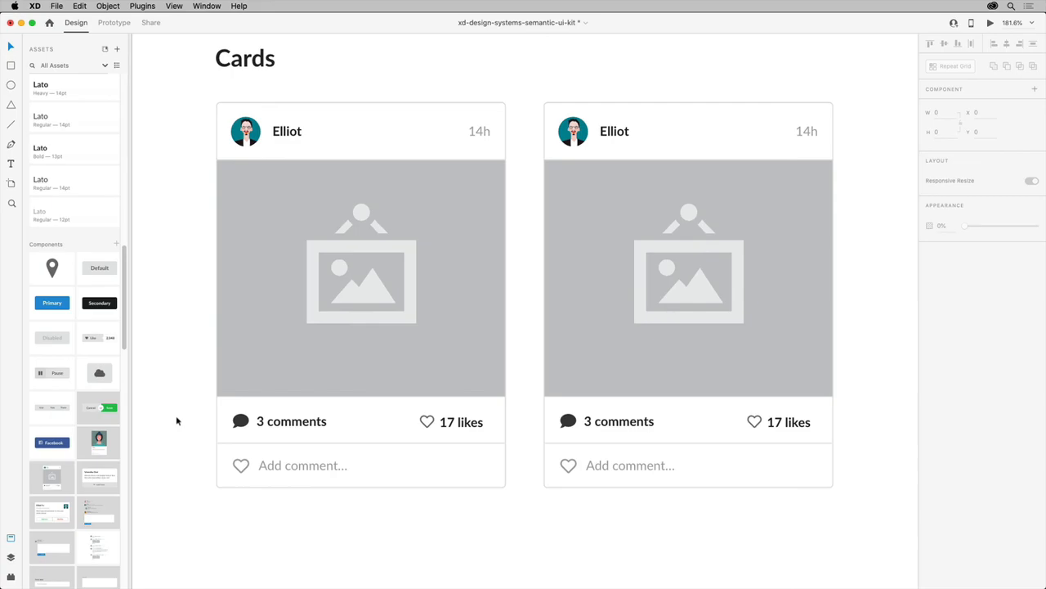